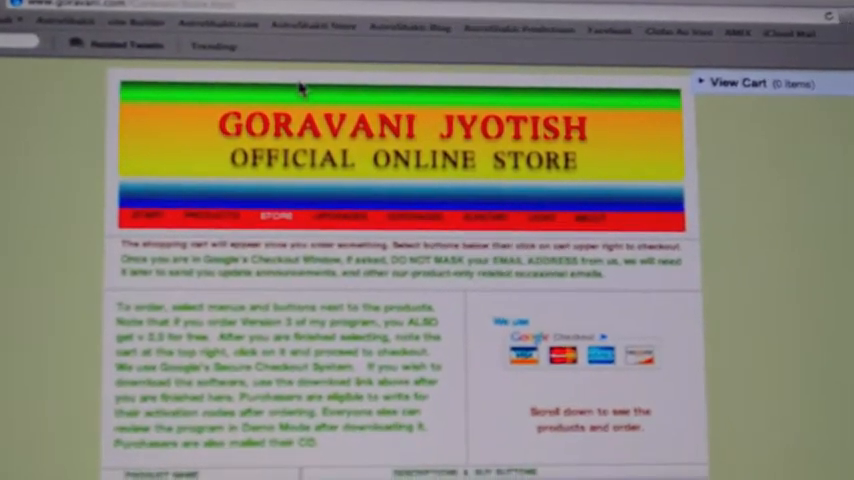
Add the $150 Upgrade to Jyotish Studio Latest Version to the cart on the Goravani store.
scroll("down", 3)
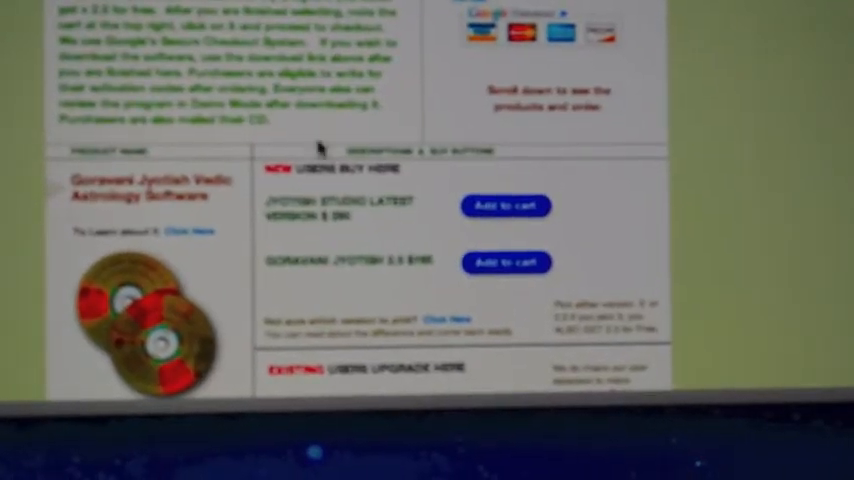
scroll("down", 3)
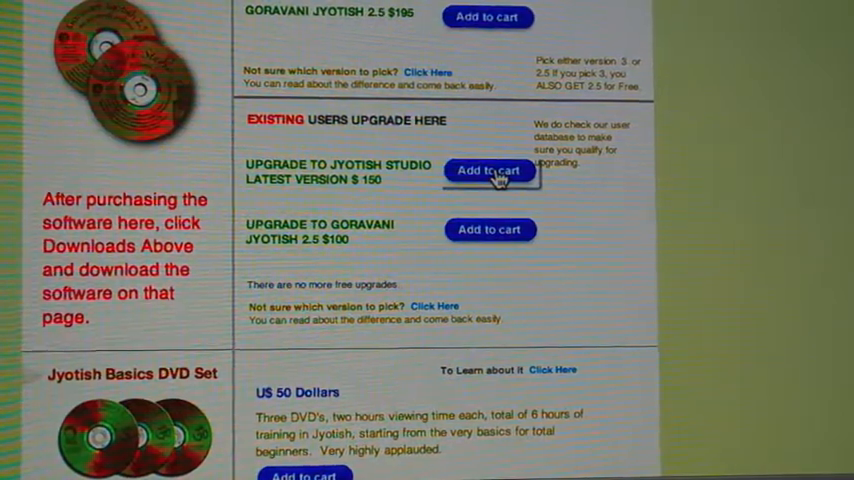
left_click(488, 170)
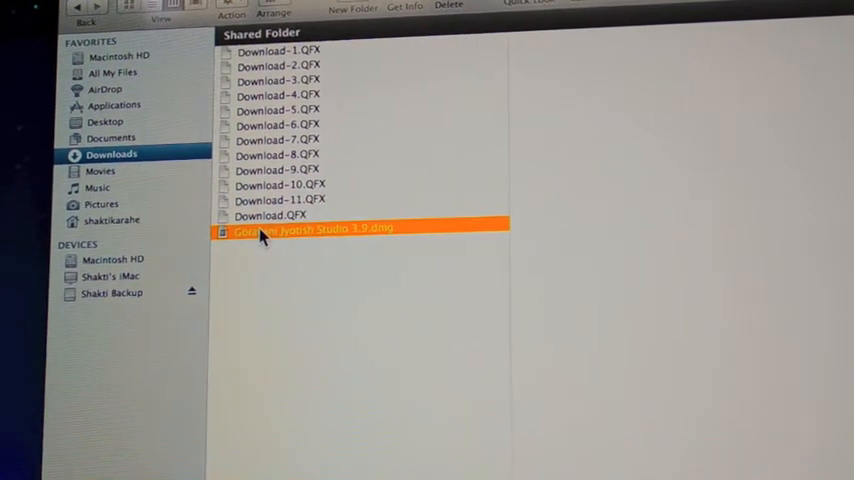
Open the Goravani Jyotish Studio 3.9 .dmg from the Downloads folder.
double_click(310, 228)
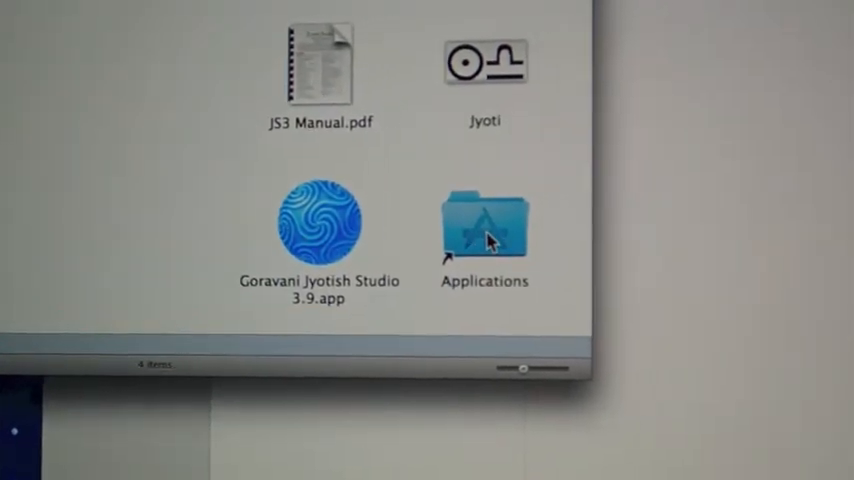
Open Applications via the alias and select Goravani Jyotish Studio 3.9.app.
double_click(484, 224)
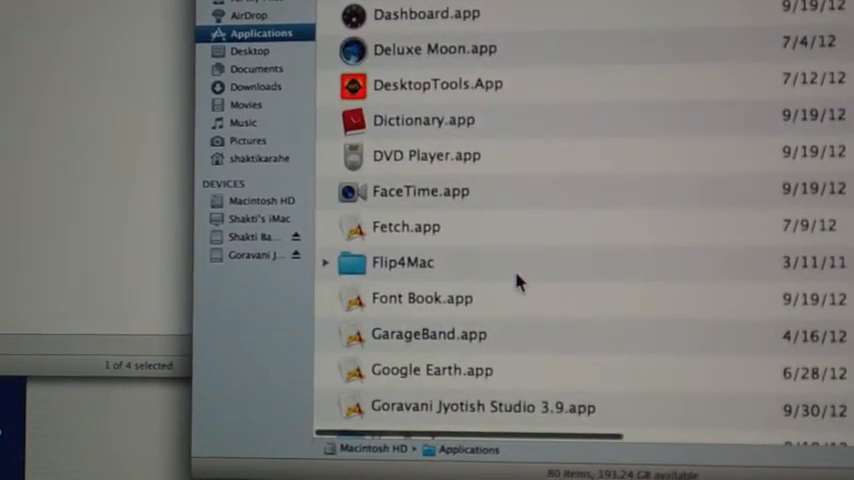
scroll("down", 3)
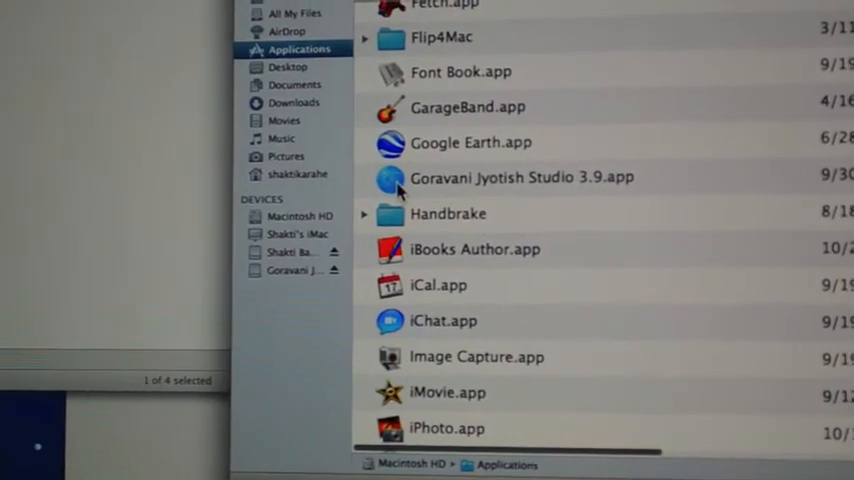
left_click(520, 176)
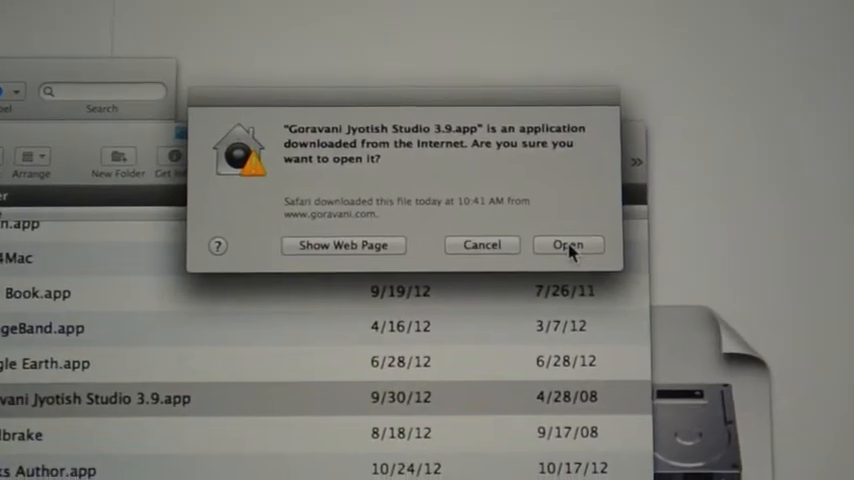
Confirm Open in the downloaded-from-the-Internet warning so Jyotish Studio 3.9 launches.
left_click(568, 244)
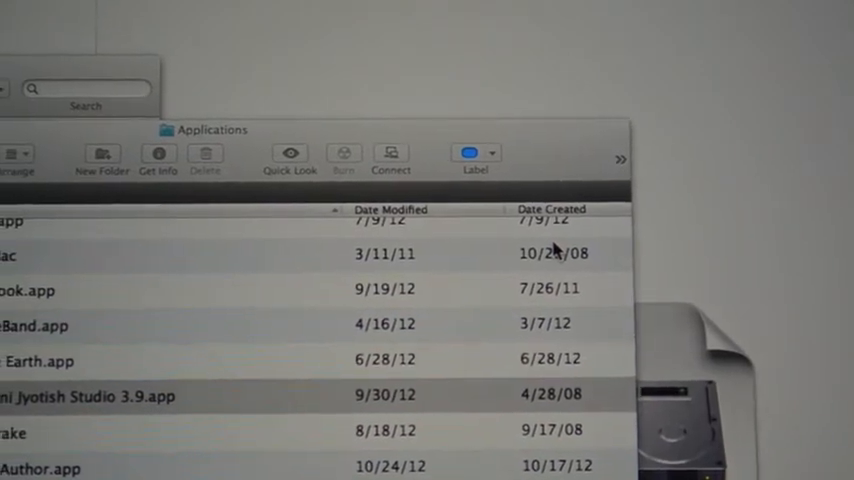
double_click(88, 396)
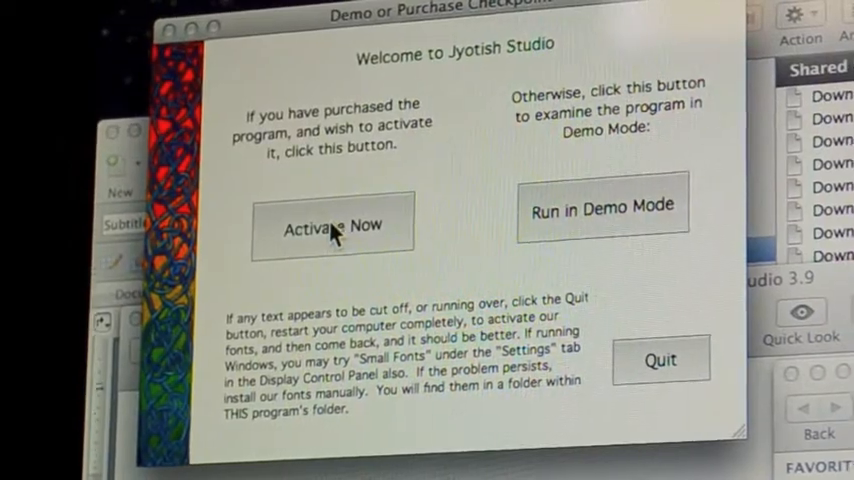
left_click(332, 224)
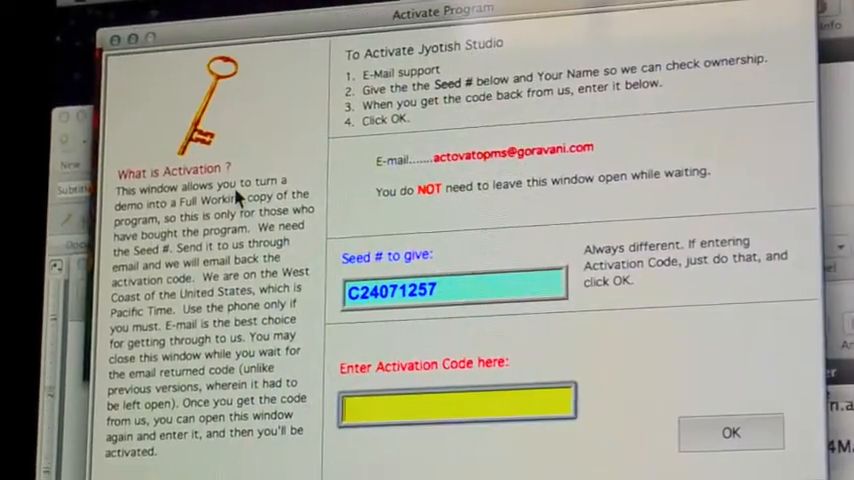